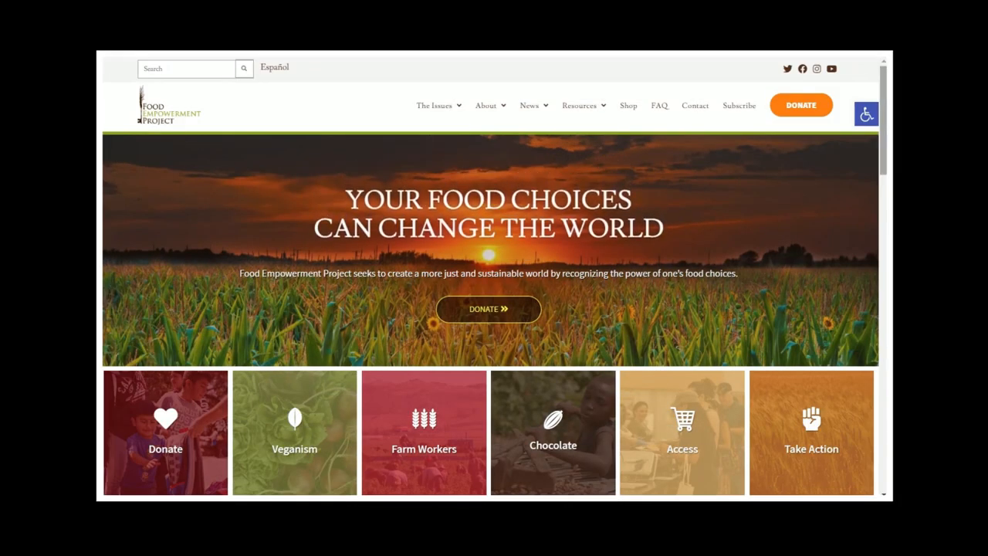
mouse_move(334, 374)
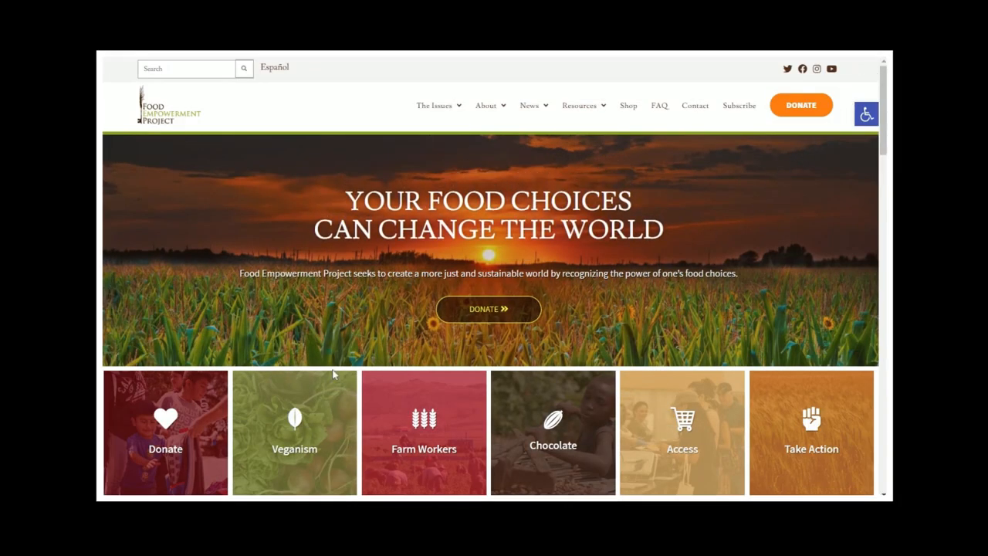